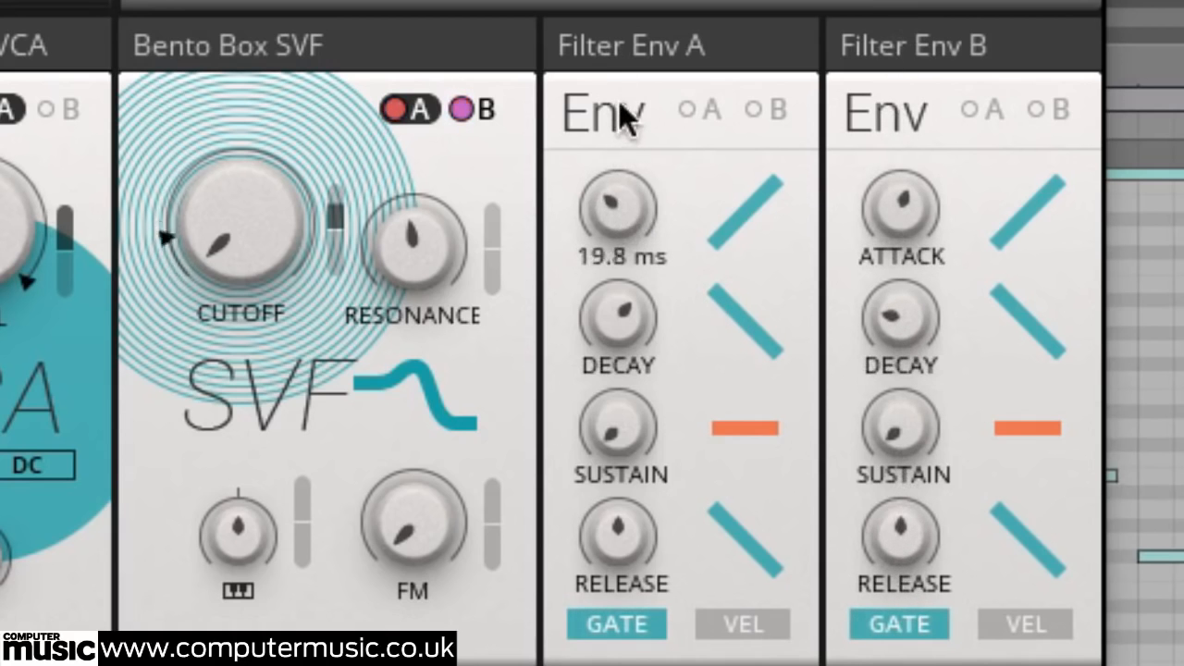
- Set Filter Env A's attack time to around 19.8 ms
{"action": "left_click_drag", "start_coordinate": [618, 208], "coordinate": [618, 166]}
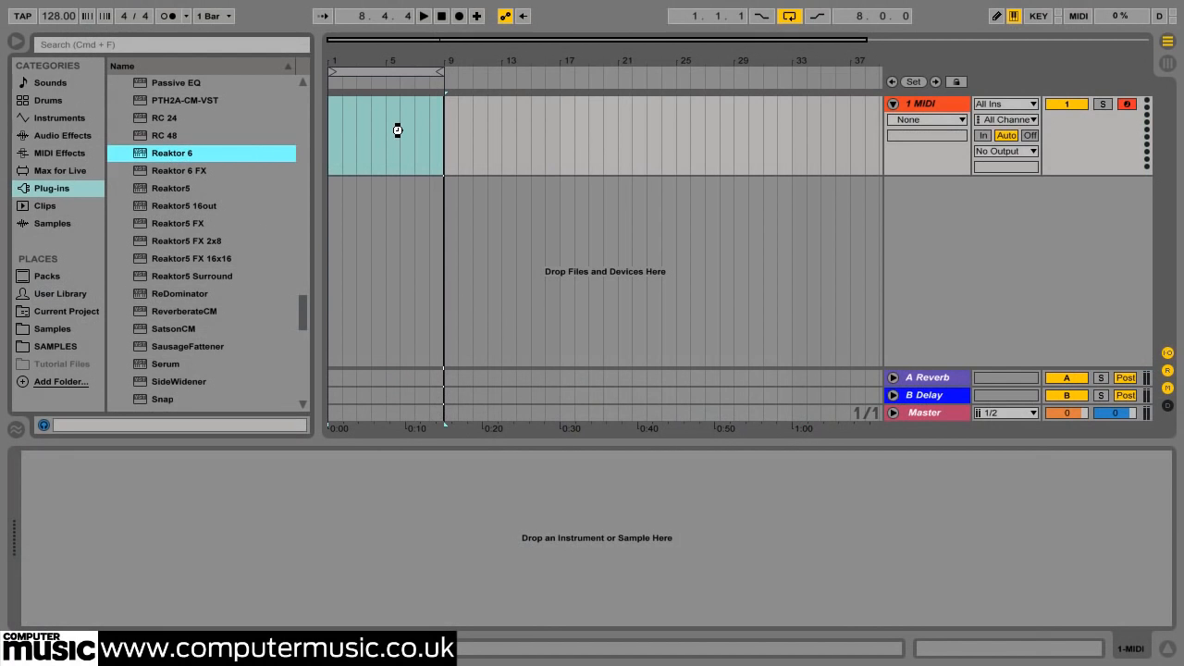
- Load Reaktor 6 onto the MIDI track and start a new Blocks ensemble for editing
{"action": "double_click", "coordinate": [172, 152]}
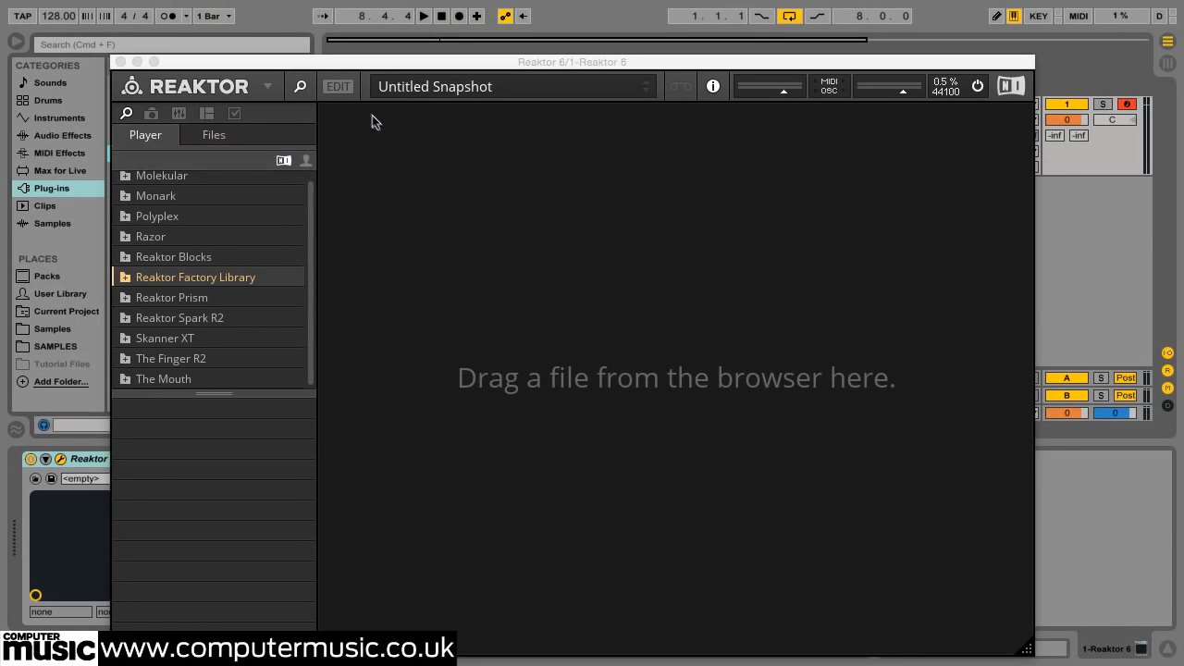
{"action": "left_click", "coordinate": [337, 87]}
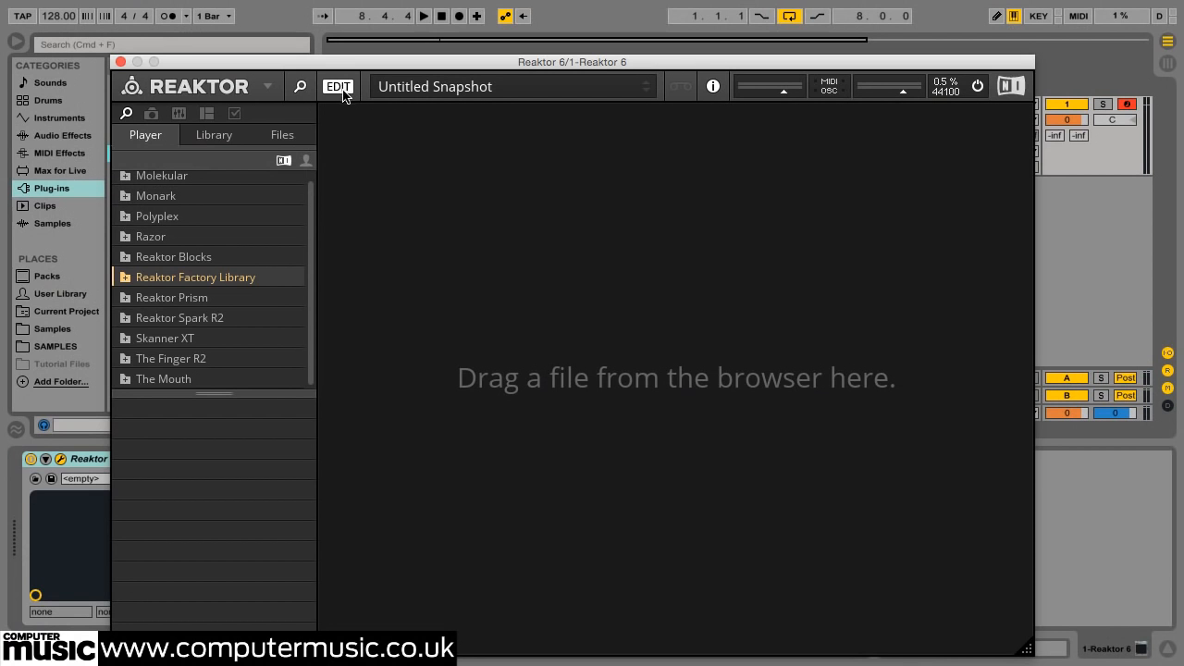
{"action": "left_click", "coordinate": [214, 133]}
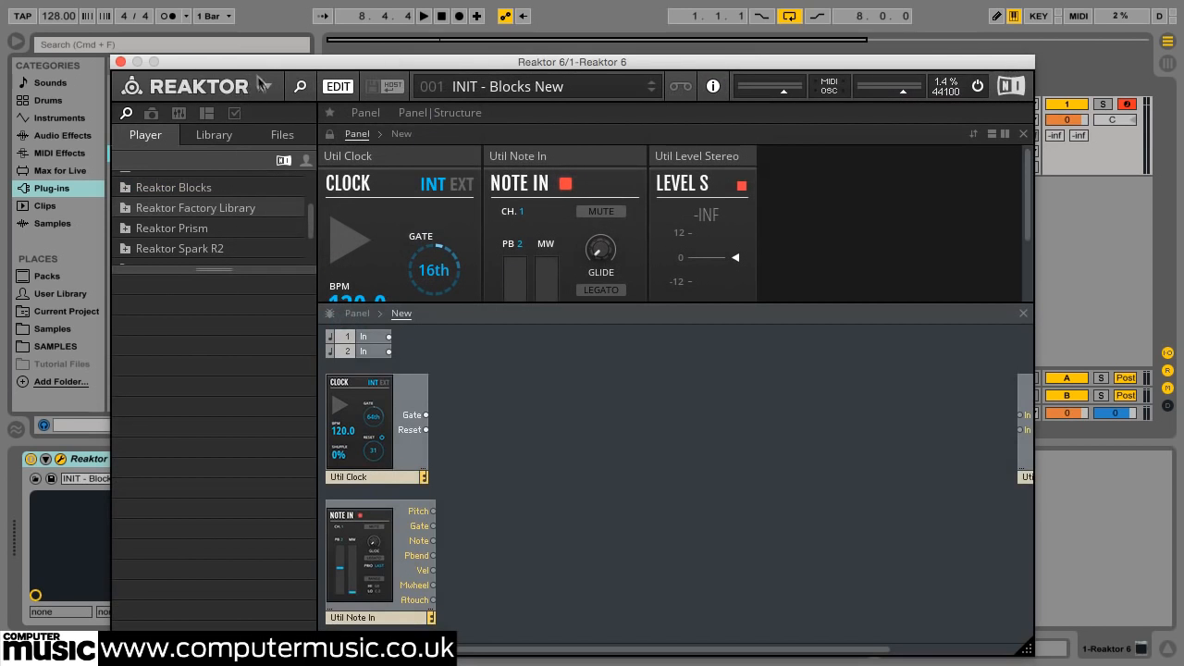
{"action": "mouse_move", "coordinate": [559, 385]}
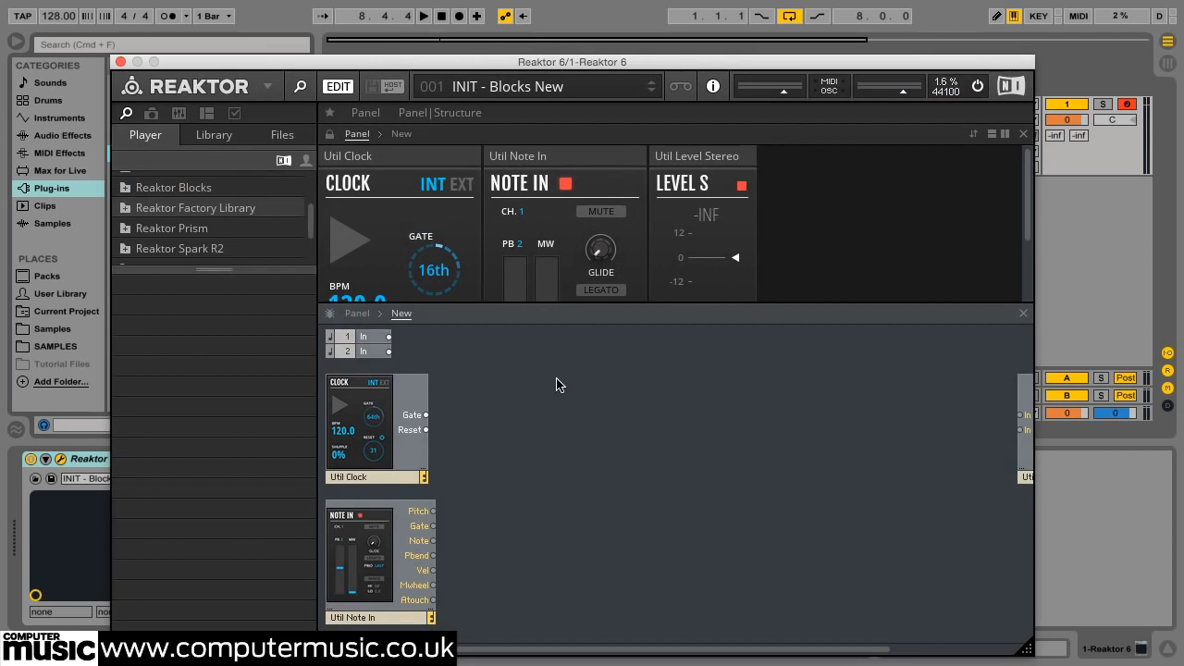
{"action": "mouse_move", "coordinate": [729, 500]}
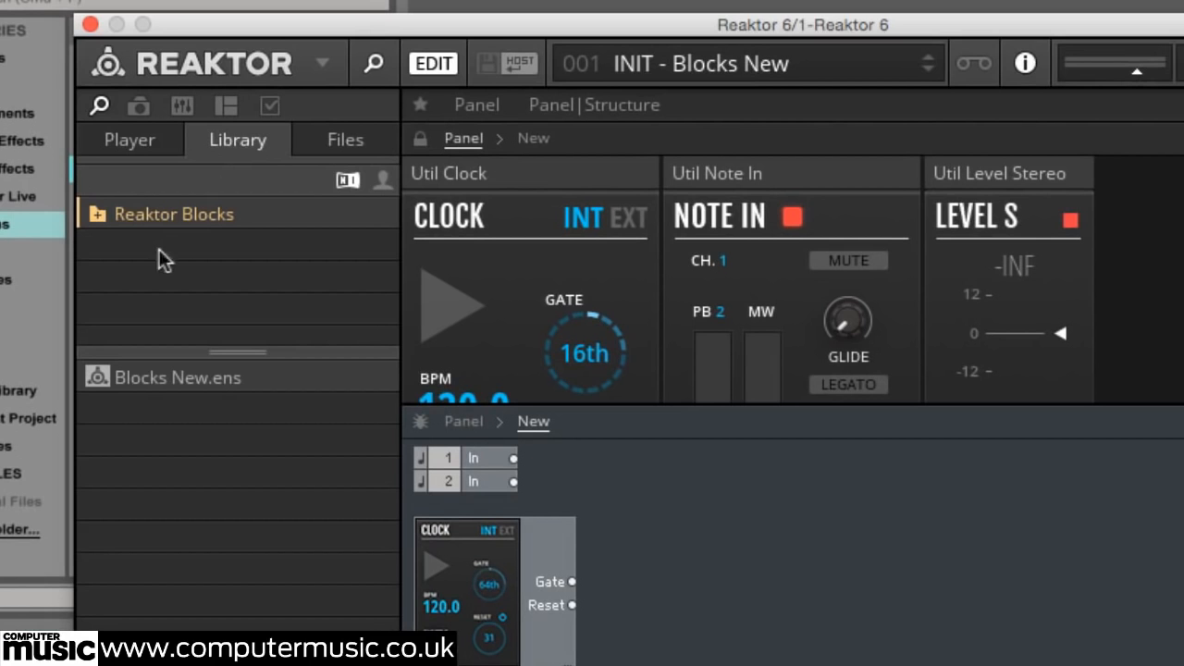
- Expand the Reaktor Blocks library folder to show Bento Box, Boutique and Digilog
{"action": "left_click", "coordinate": [173, 215]}
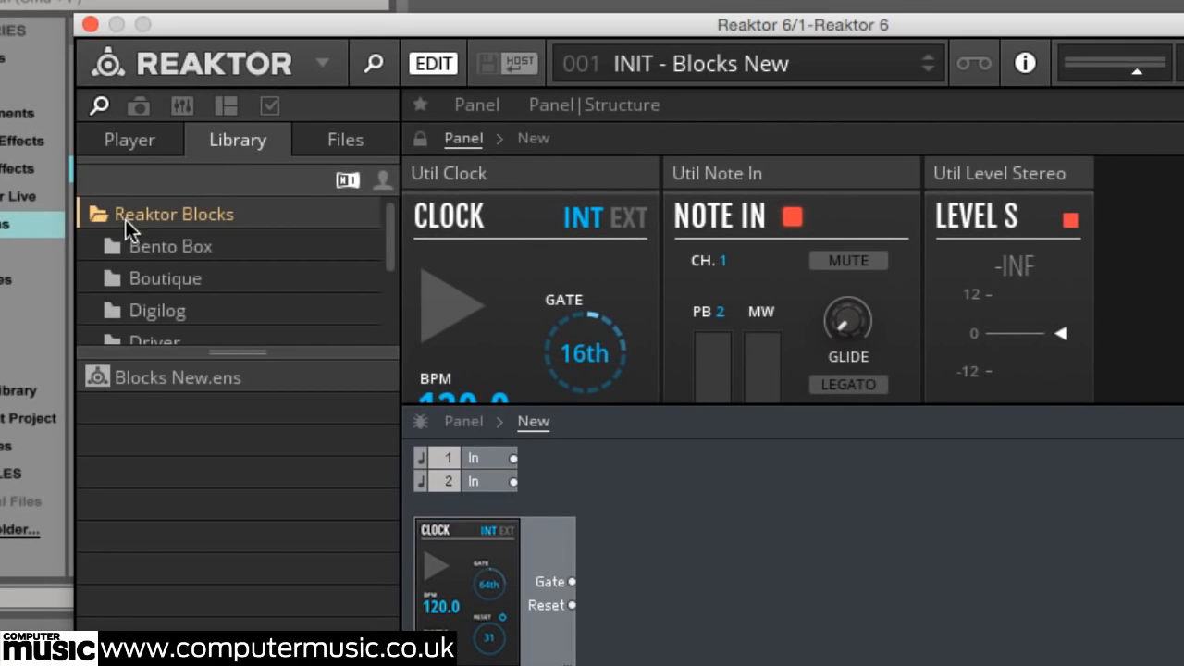
- Add a Bento Box OSC oscillator and wire Note In Pitch to its pitch input
{"action": "left_click", "coordinate": [170, 246]}
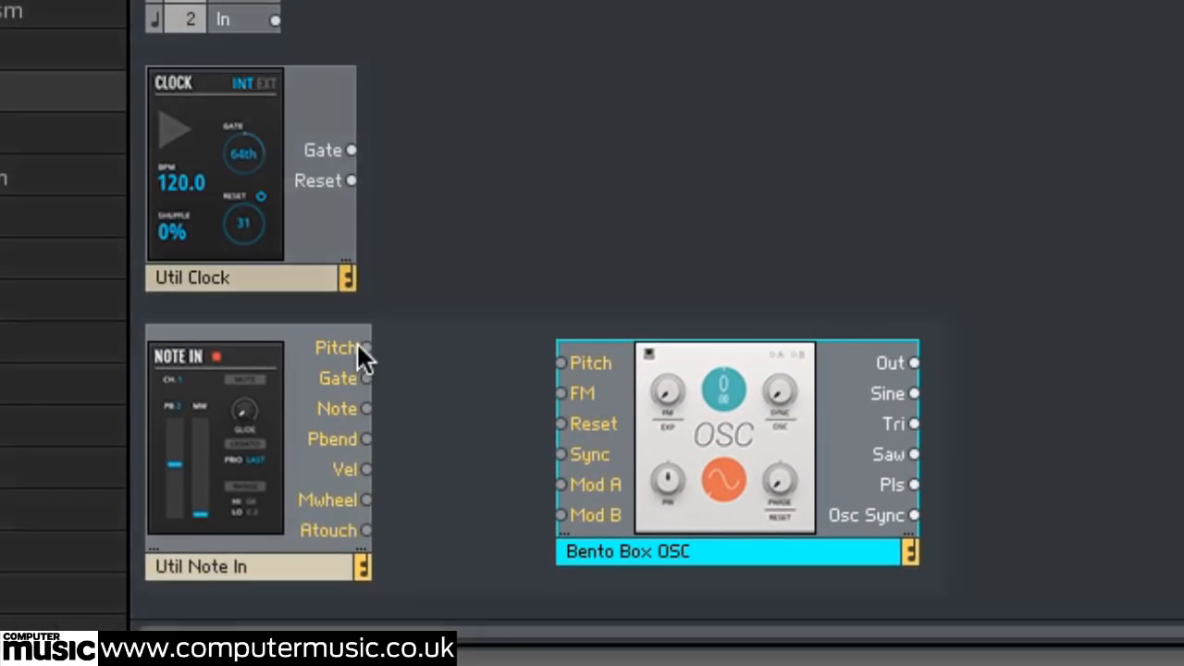
{"action": "left_click_drag", "start_coordinate": [366, 348], "coordinate": [563, 363]}
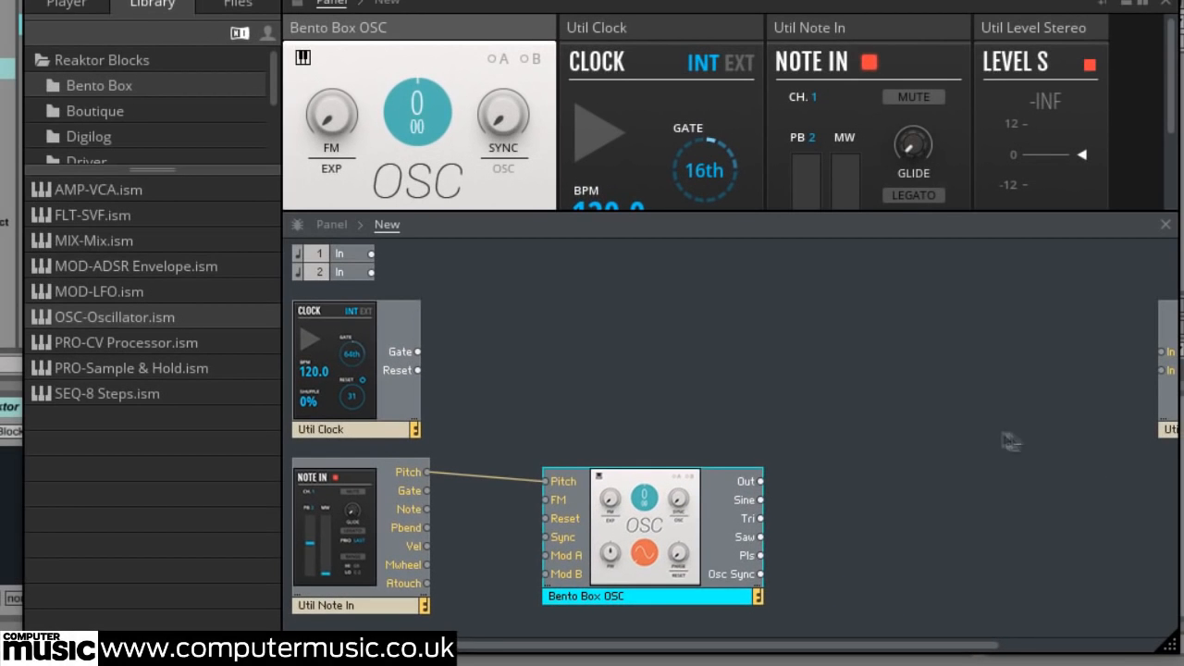
- Add ADSR and VCA: Note In Gate to ADSR, ADSR Out to VCA Mod A, OSC Out to VCA In
{"action": "left_click", "coordinate": [97, 189]}
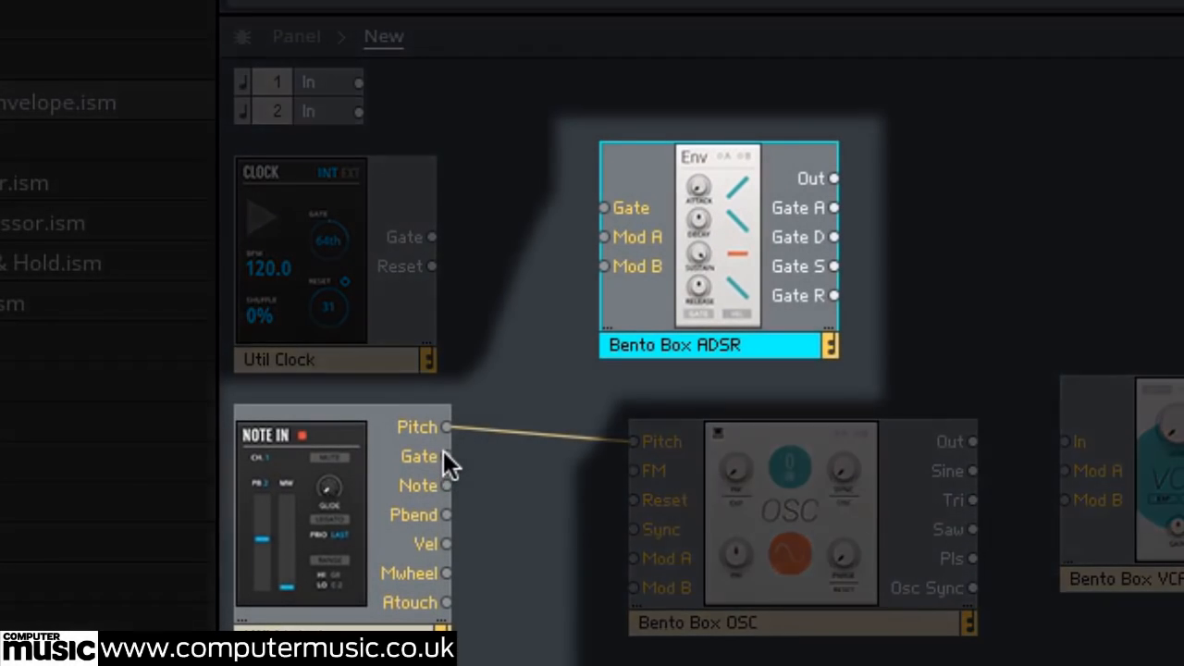
{"action": "left_click_drag", "start_coordinate": [448, 456], "coordinate": [604, 208]}
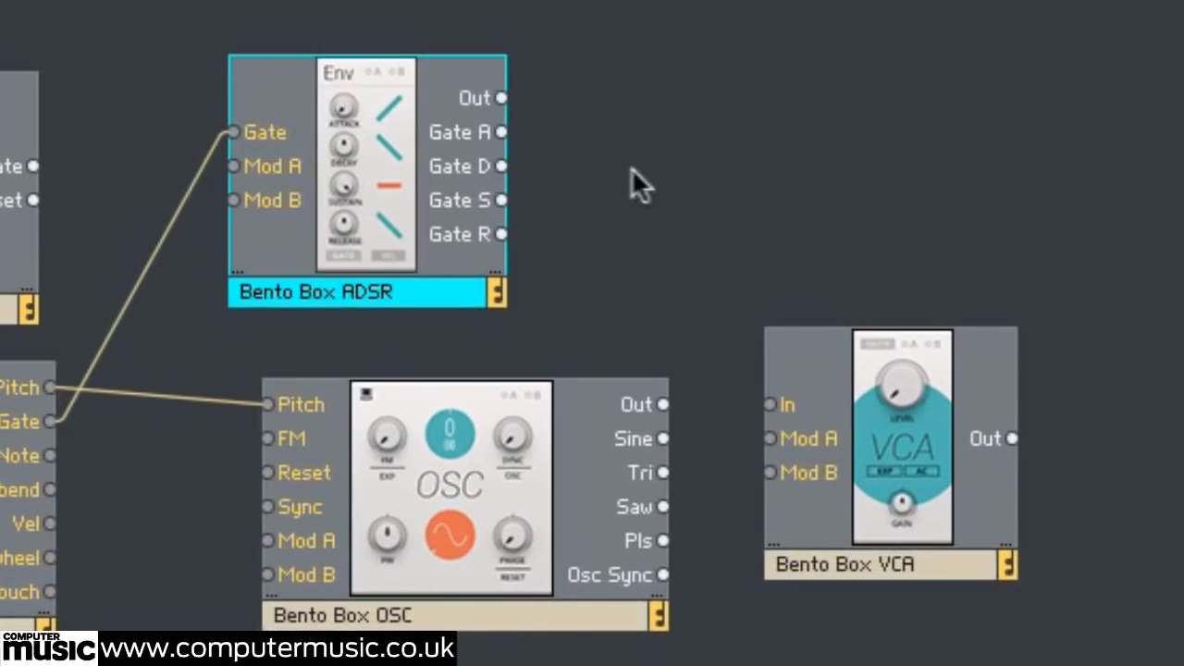
{"action": "left_click_drag", "start_coordinate": [498, 99], "coordinate": [758, 441]}
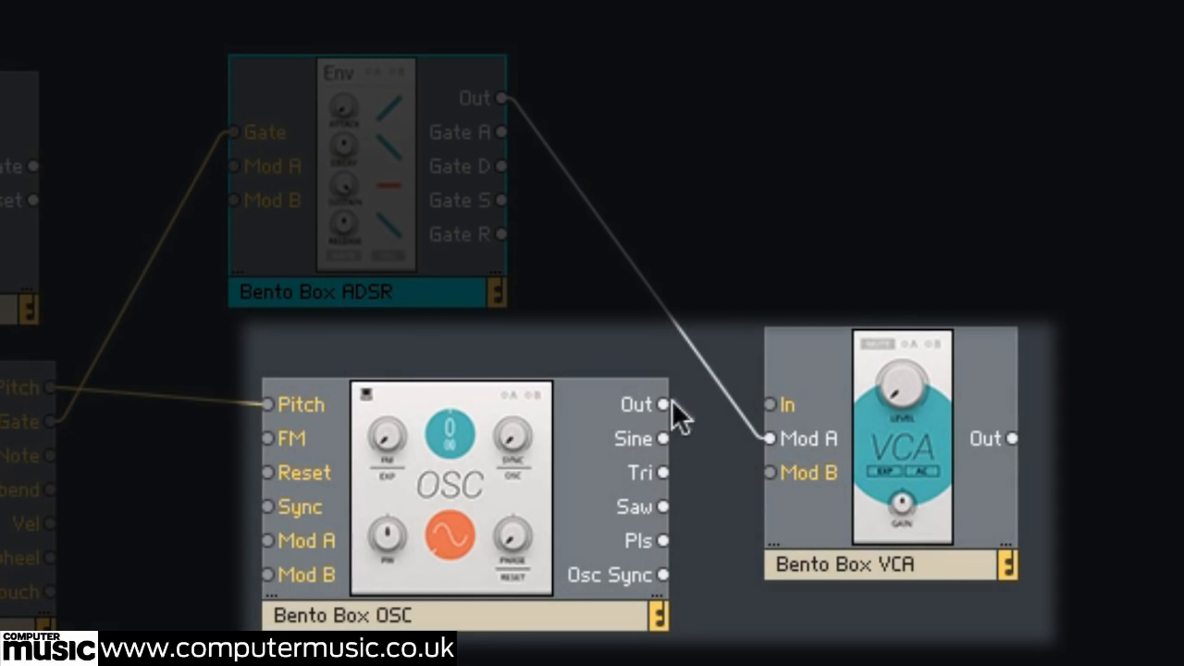
{"action": "left_click_drag", "start_coordinate": [665, 403], "coordinate": [770, 404]}
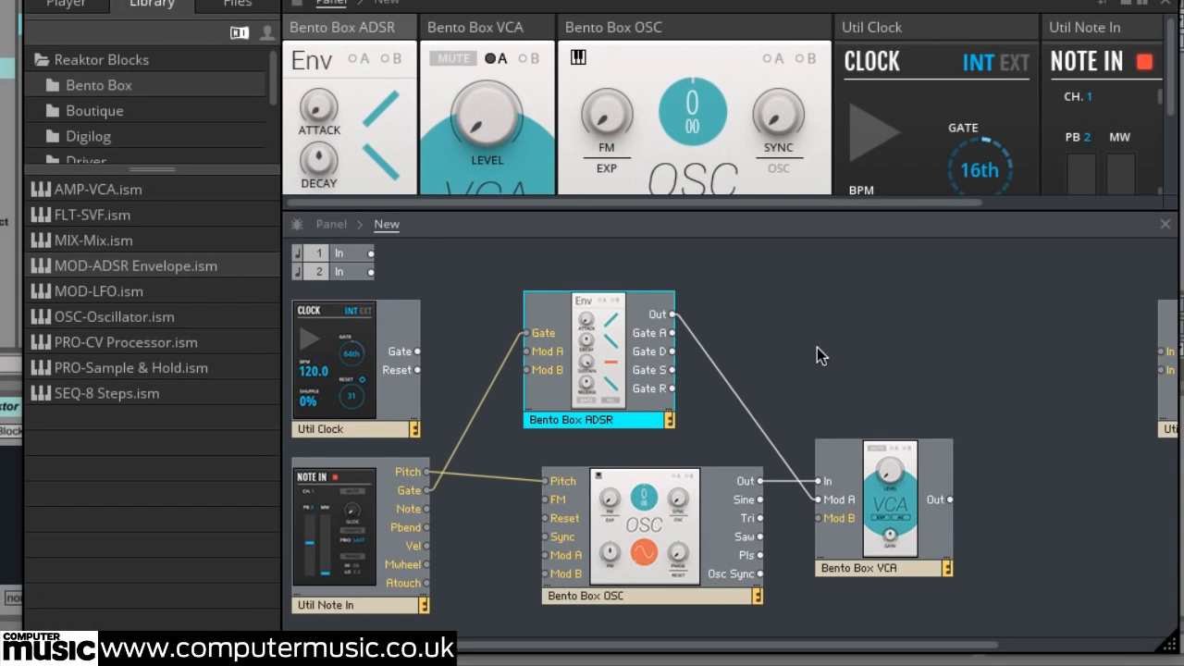
{"action": "mouse_move", "coordinate": [368, 294]}
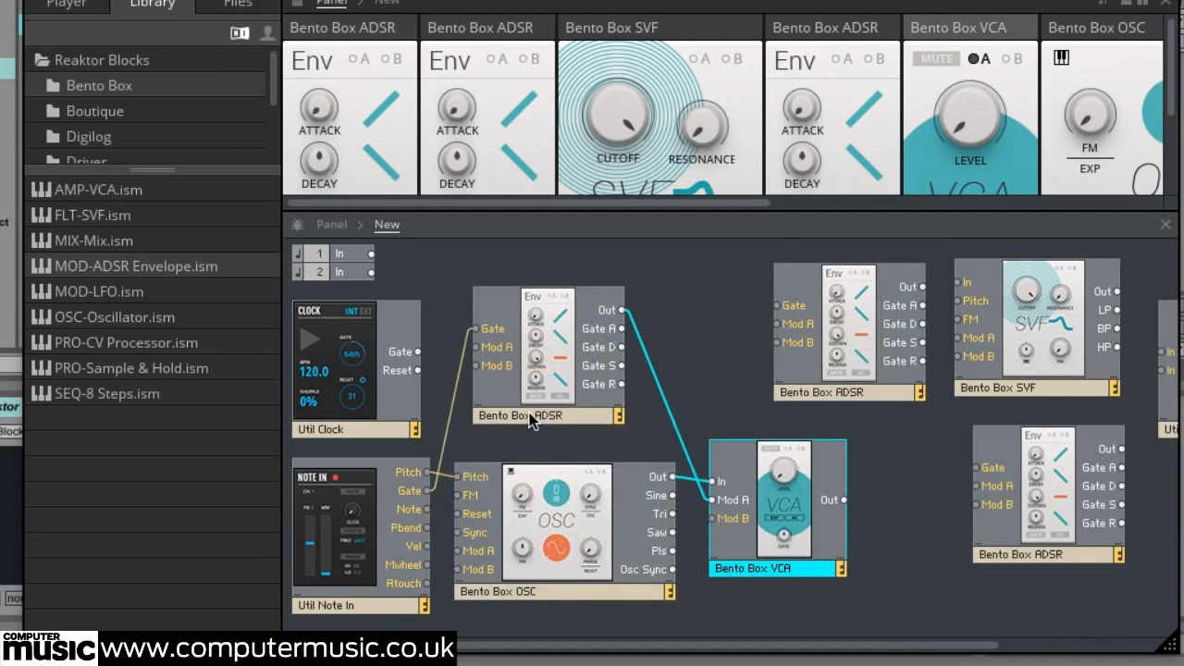
- Rename the first ADSR envelope block to Amp Env
{"action": "left_click", "coordinate": [519, 414]}
{"action": "type", "text": "Amp Env"}
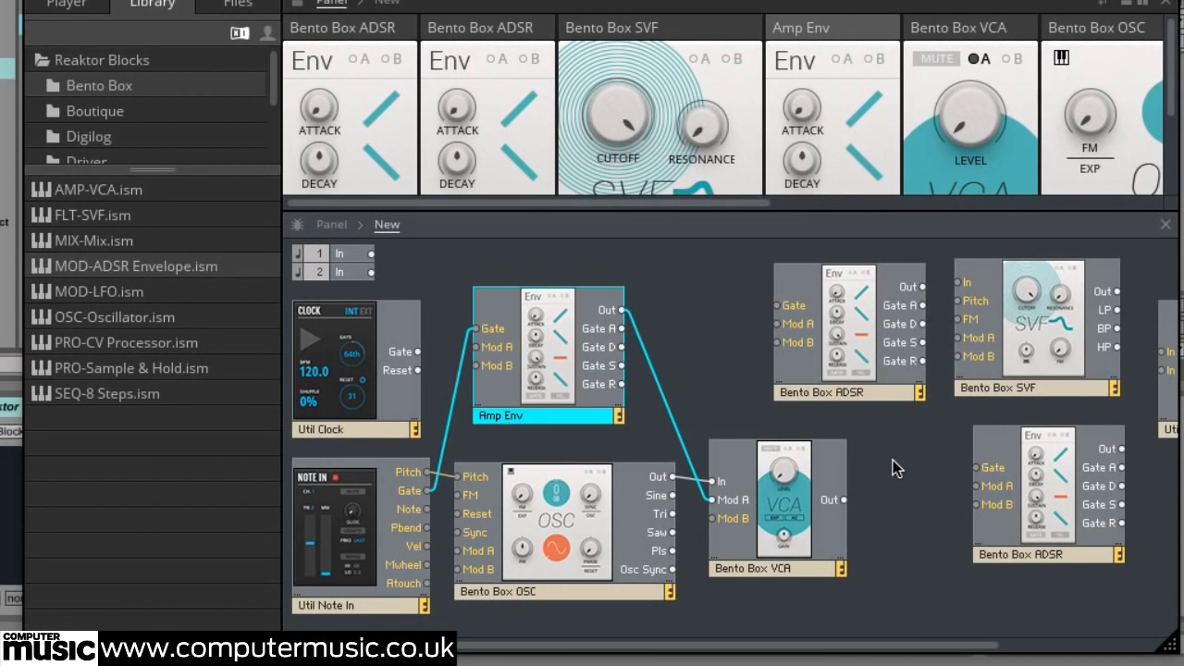
{"action": "mouse_move", "coordinate": [870, 429]}
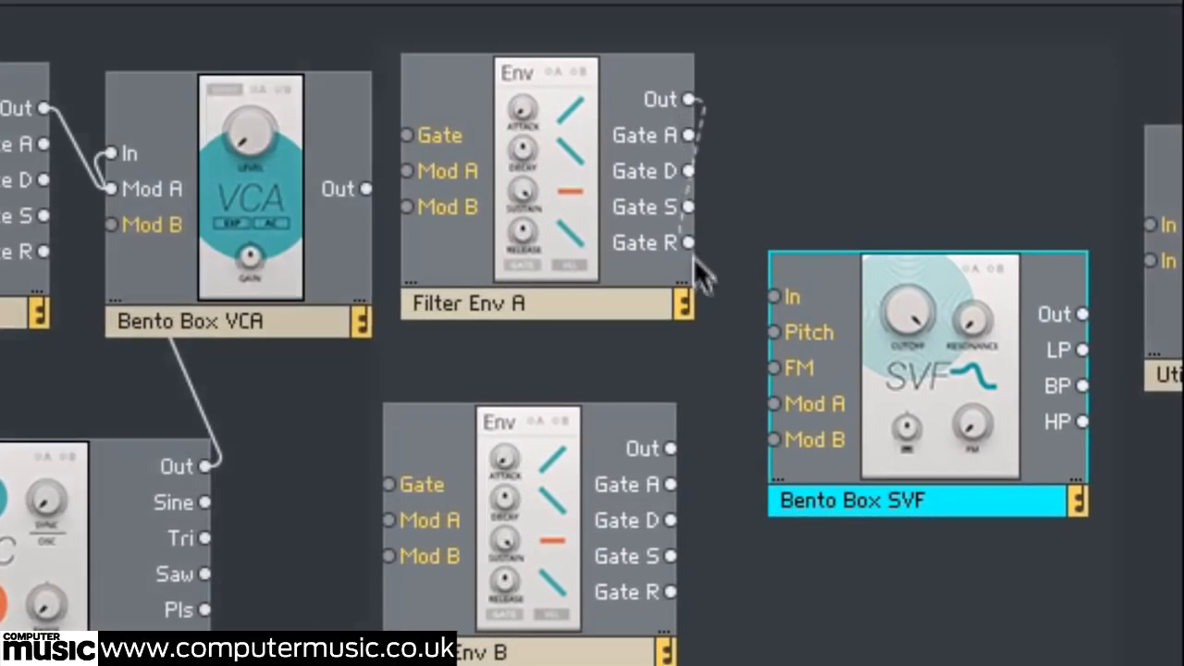
- Wire Filter Env A to SVF Mod A, Filter Env B to Mod B, and SVF Out to Level Stereo
{"action": "left_click_drag", "start_coordinate": [688, 99], "coordinate": [775, 403]}
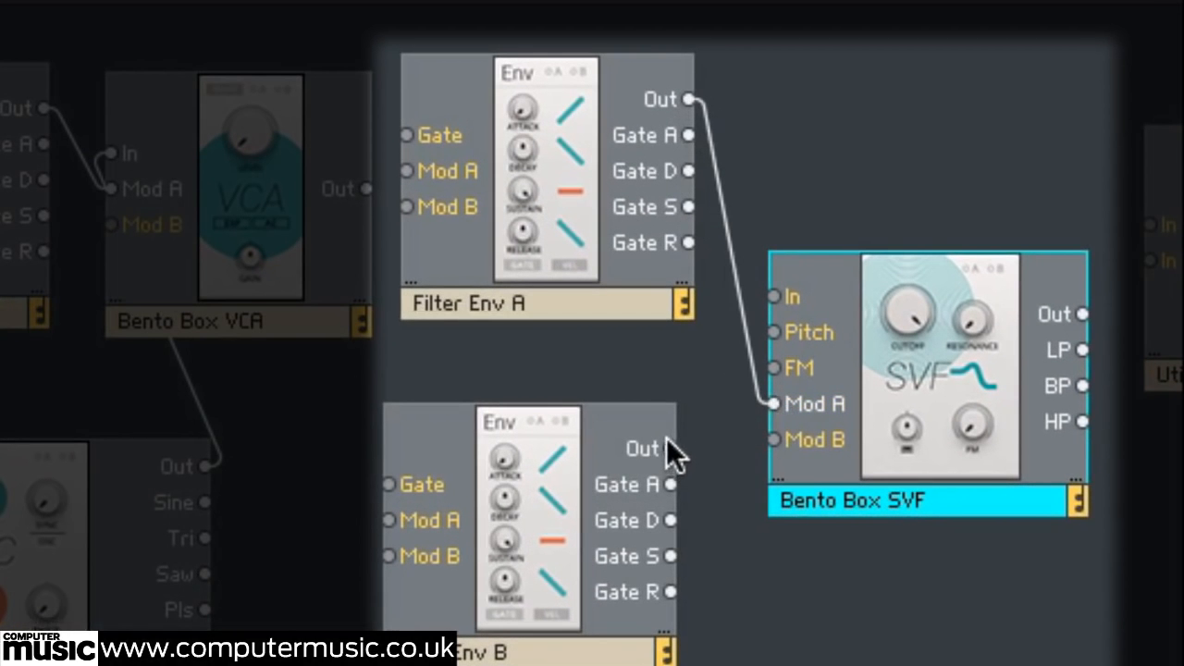
{"action": "left_click_drag", "start_coordinate": [670, 449], "coordinate": [773, 440]}
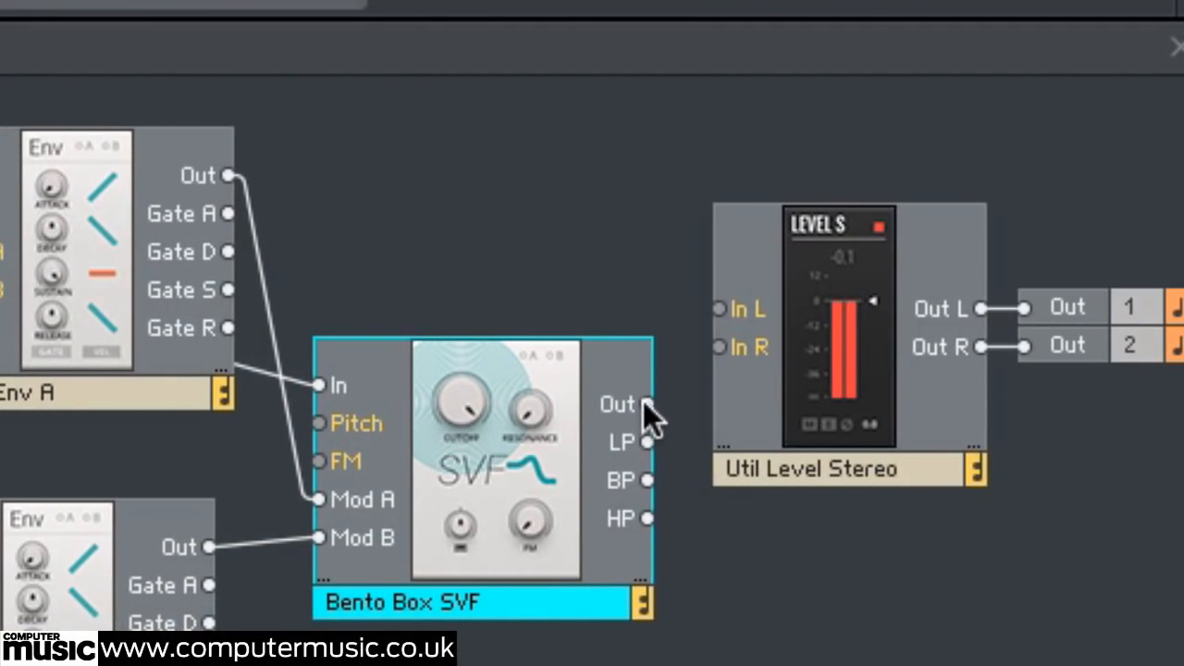
{"action": "left_click_drag", "start_coordinate": [647, 403], "coordinate": [720, 308]}
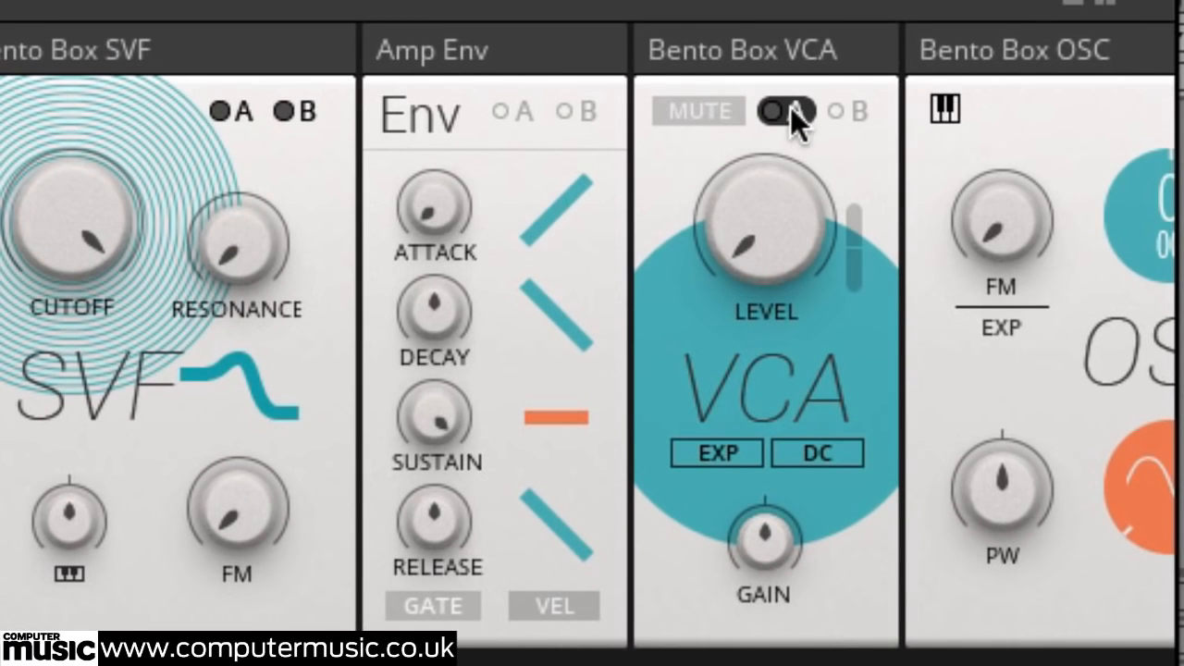
- Enable the VCA's A modulation input and set the oscillator waveform to sawtooth
{"action": "left_click", "coordinate": [785, 111]}
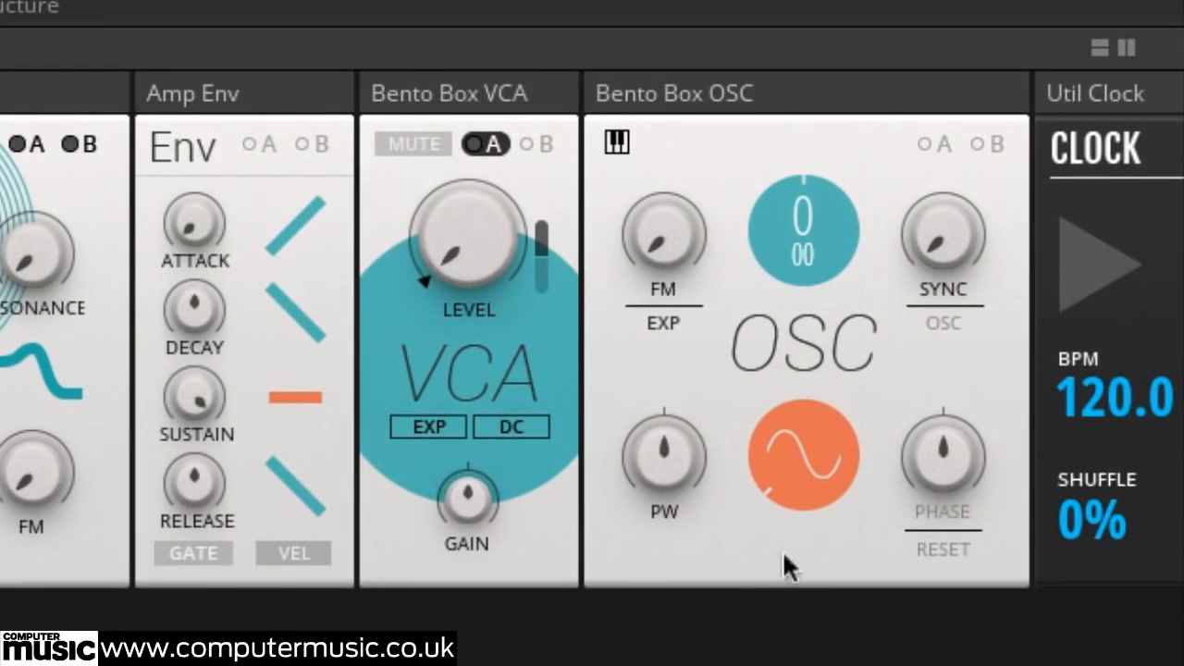
{"action": "left_click", "coordinate": [803, 455]}
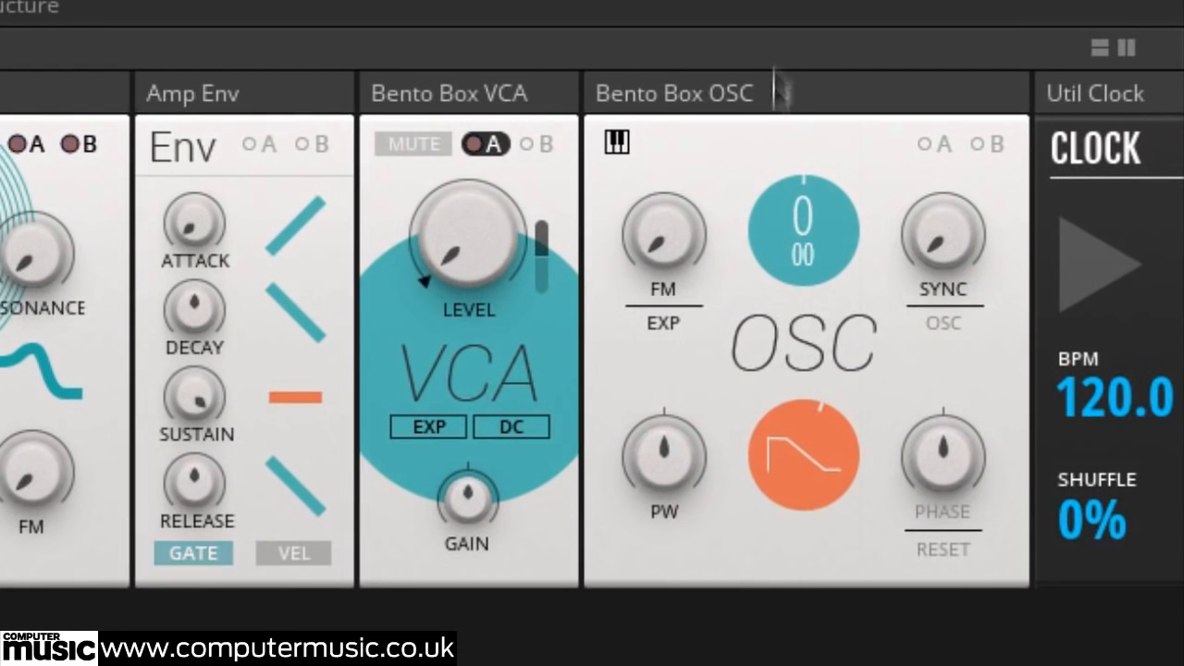
{"action": "left_click", "coordinate": [803, 455]}
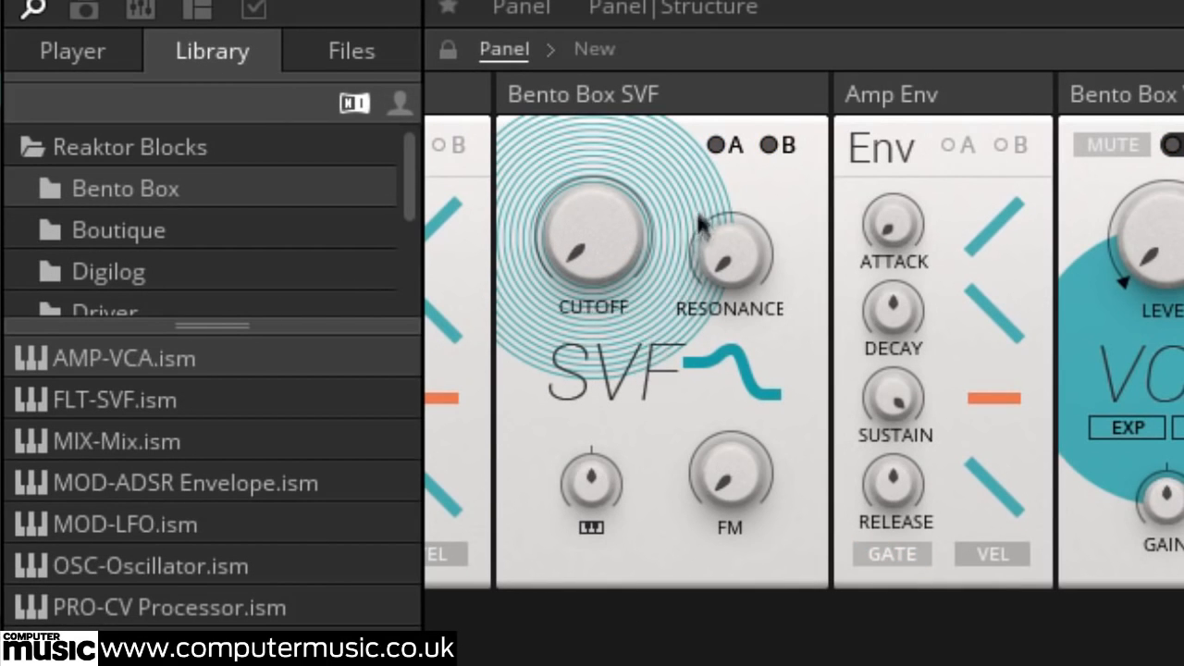
- Enable the SVF filter's A and B envelope modulation inputs
{"action": "left_click", "coordinate": [727, 145]}
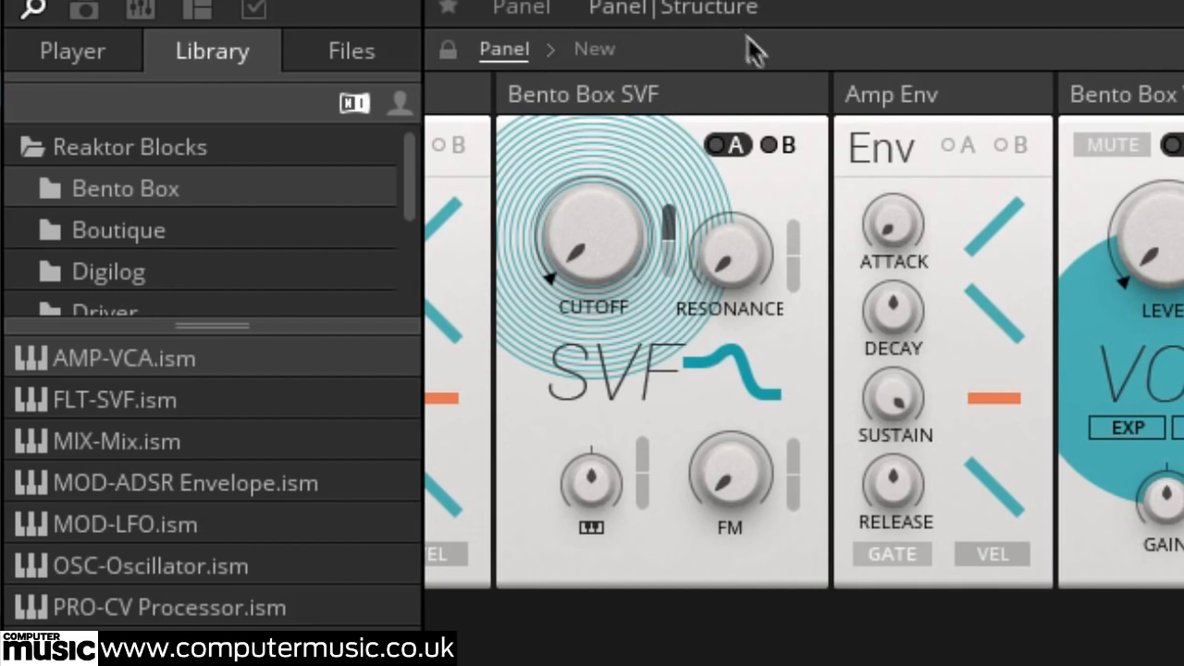
{"action": "left_click", "coordinate": [781, 144]}
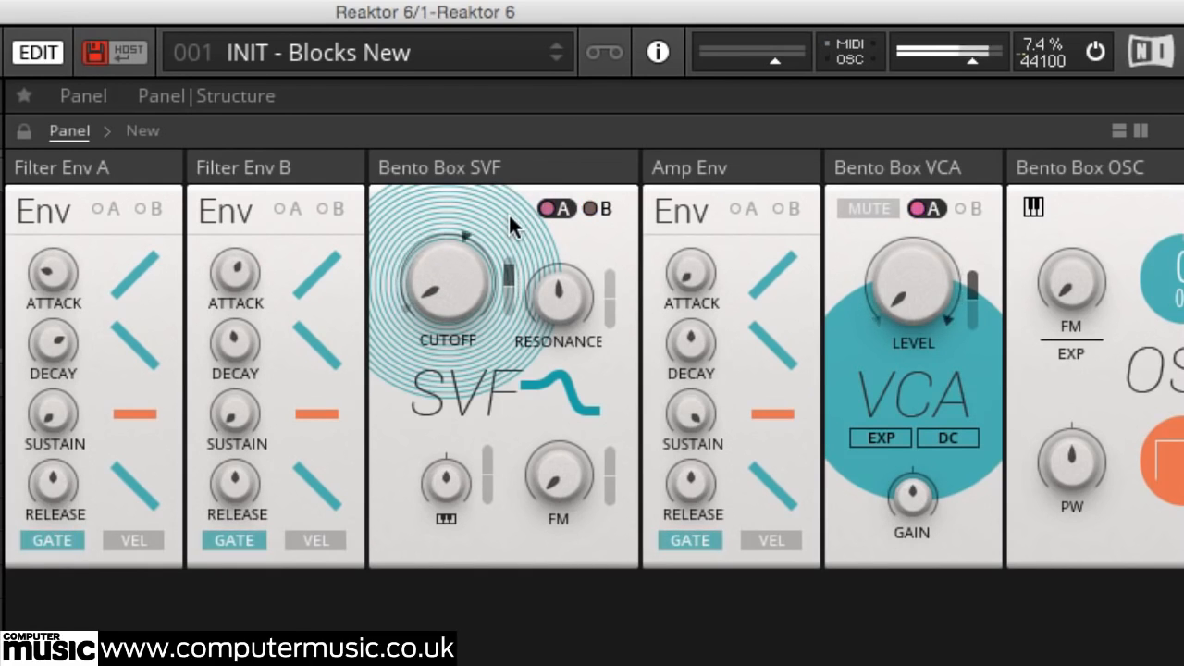
- Return to Structure view and move the Level Stereo output block aside to make room
{"action": "left_click", "coordinate": [600, 207]}
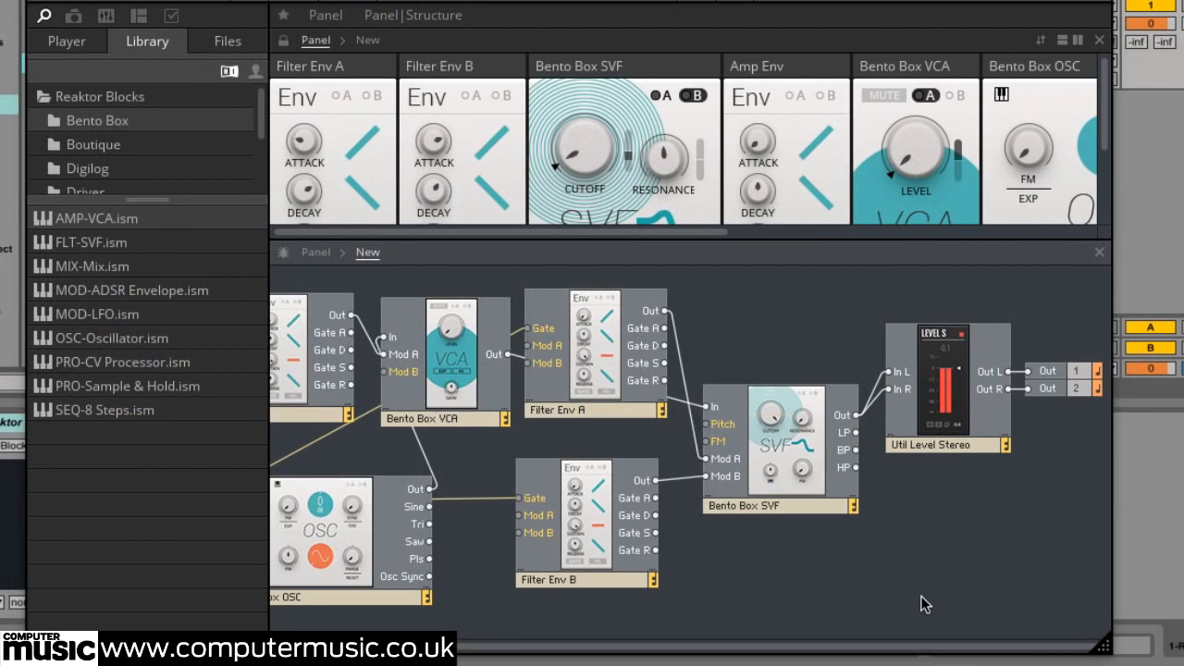
{"action": "left_click", "coordinate": [948, 383]}
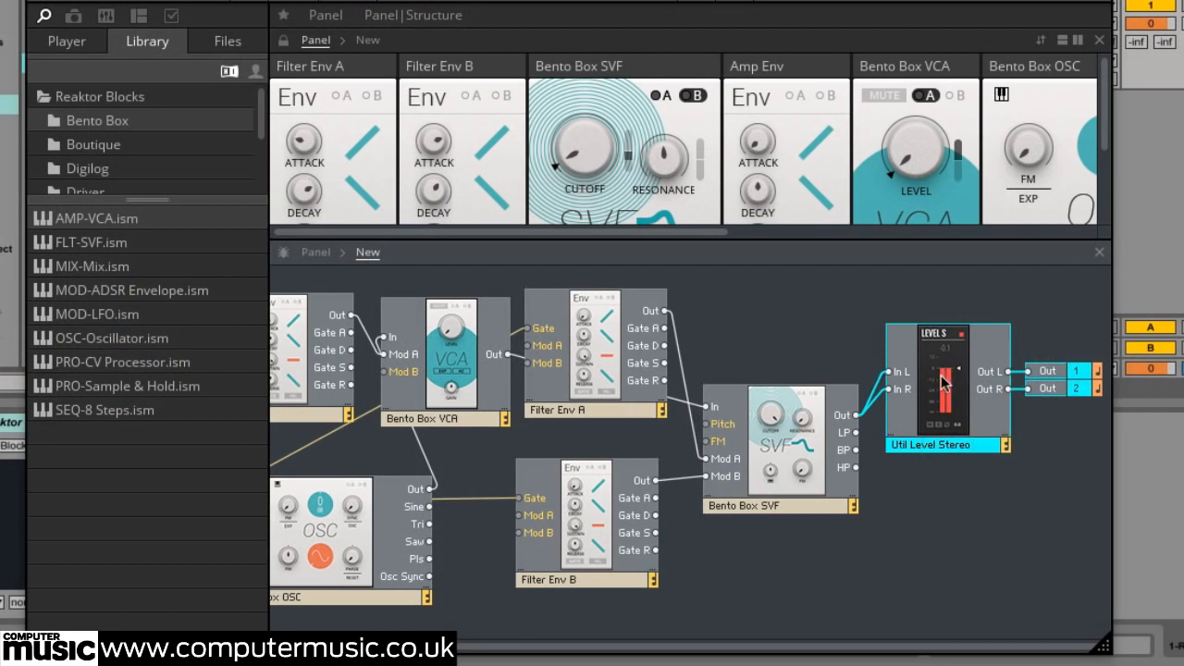
{"action": "left_click_drag", "start_coordinate": [943, 383], "coordinate": [1069, 435]}
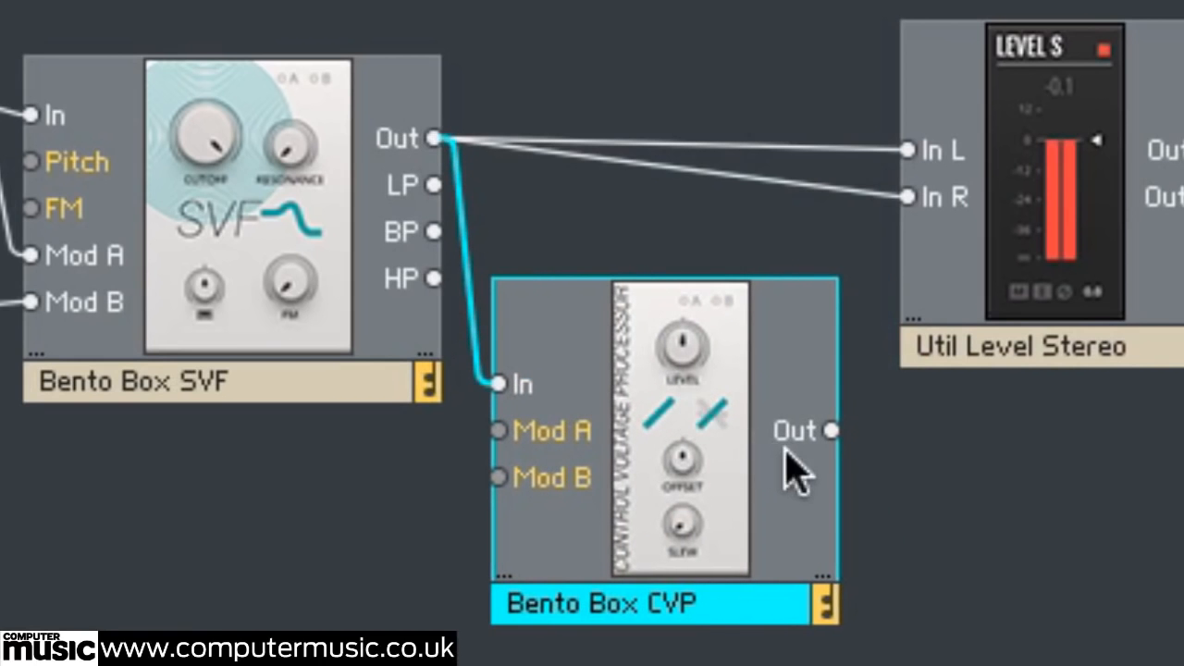
- Wire the CVP waveshaper output to the Util Level Stereo output
{"action": "left_click_drag", "start_coordinate": [829, 430], "coordinate": [911, 200]}
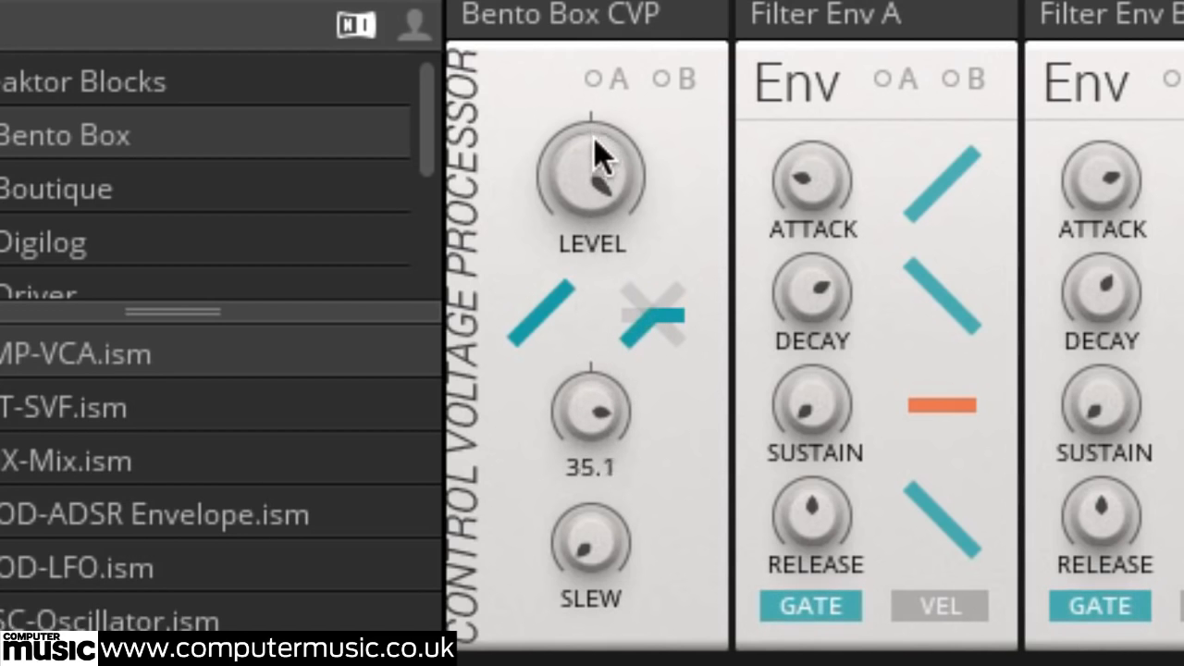
- Change the CVP curve, adjust Slew and offset to 3.9, and set Filter Env A attack to 177 ms
{"action": "left_click", "coordinate": [651, 318]}
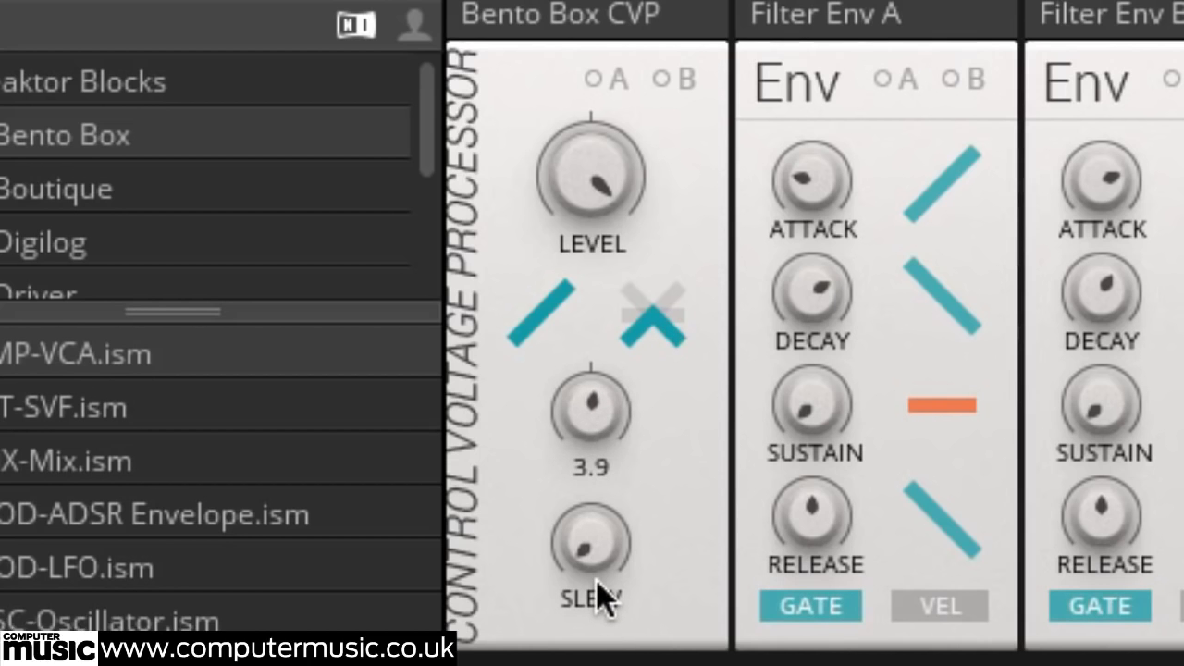
{"action": "left_click_drag", "start_coordinate": [590, 407], "coordinate": [590, 389]}
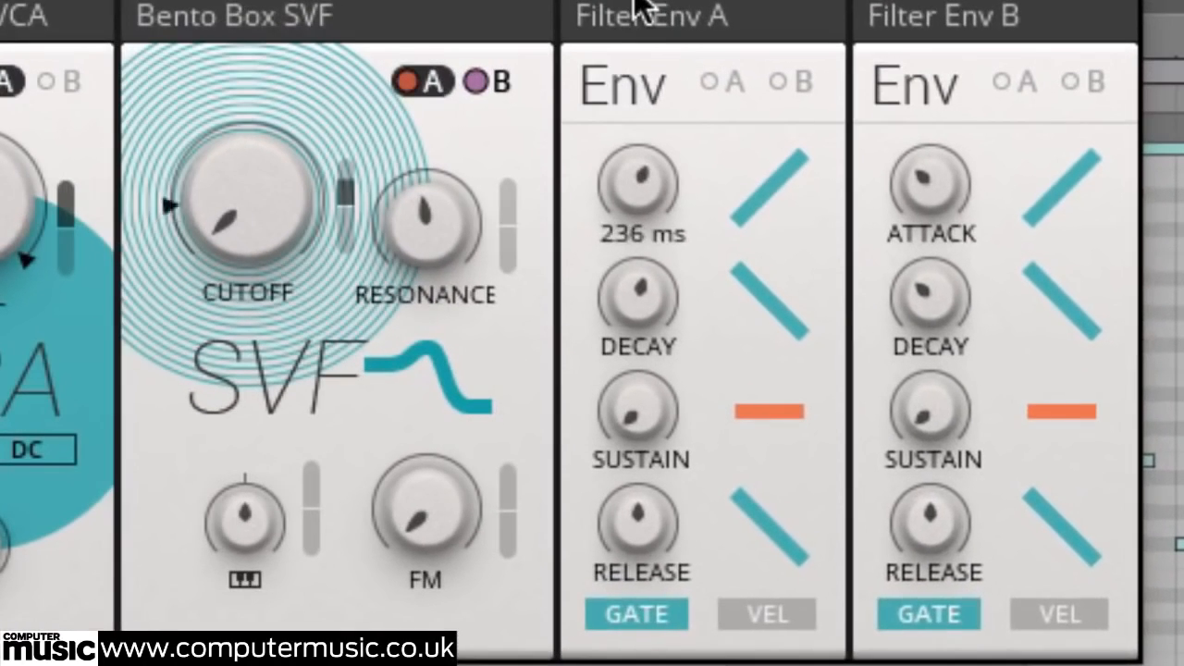
{"action": "left_click_drag", "start_coordinate": [639, 185], "coordinate": [639, 311]}
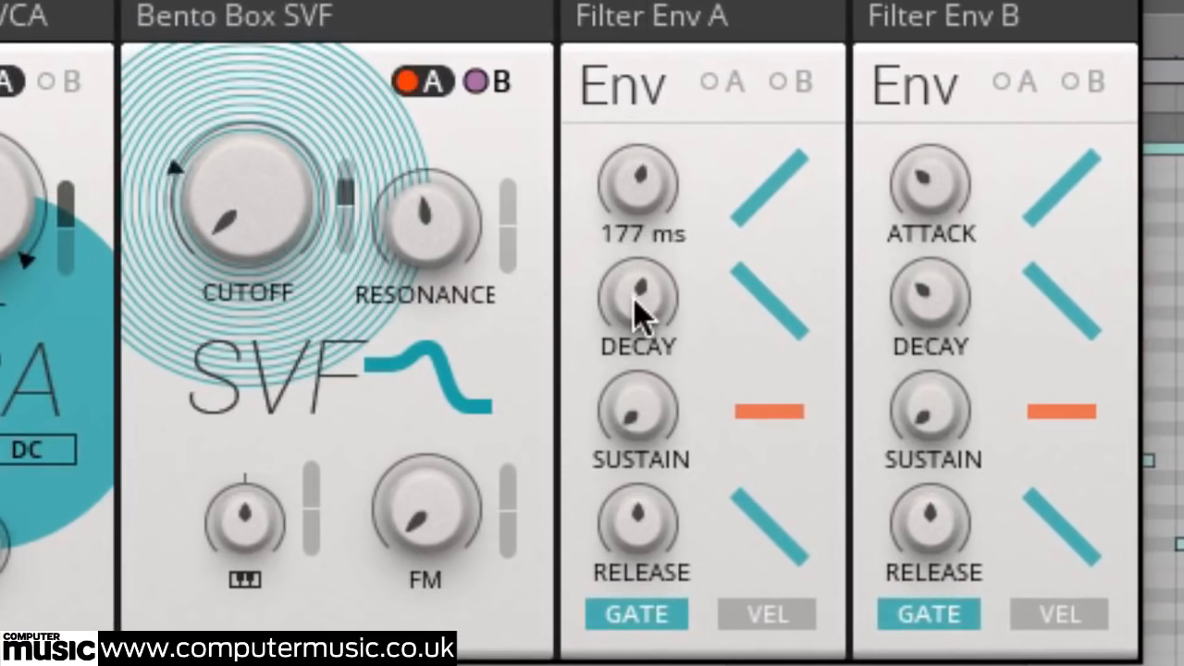